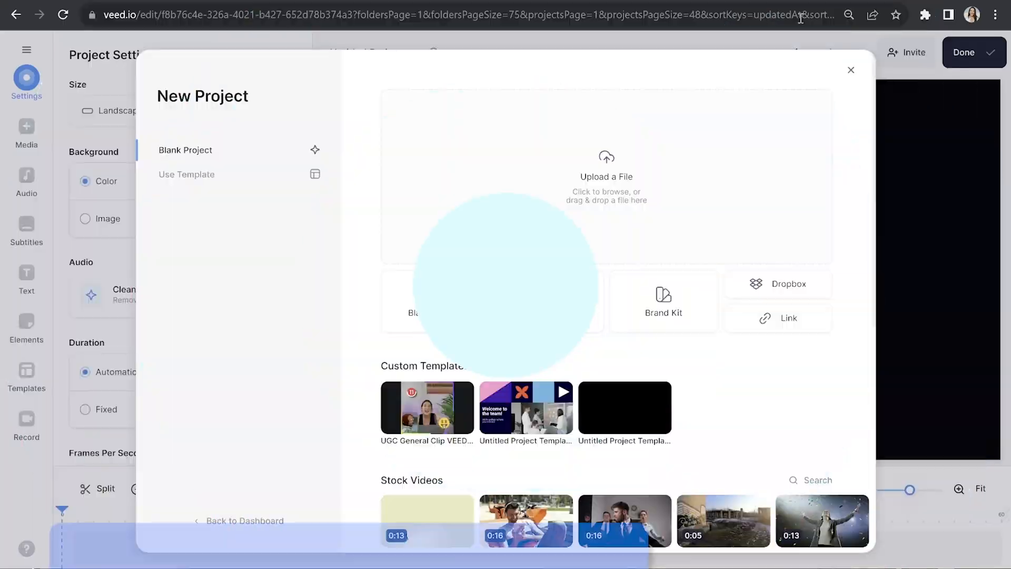
Start from a template, filter sizes to Landscape, and scroll through the Social templates.
click(186, 175)
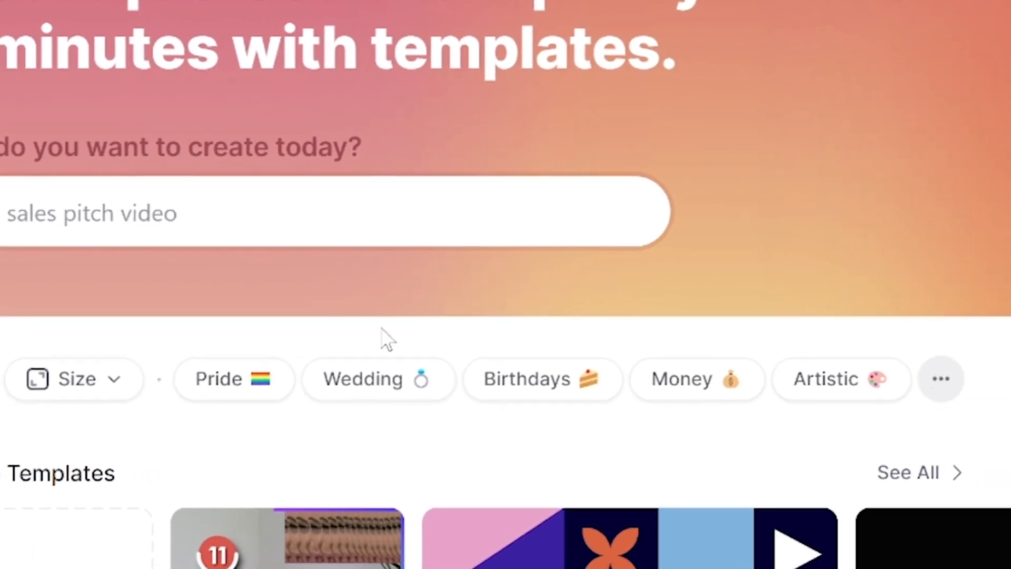
click(74, 378)
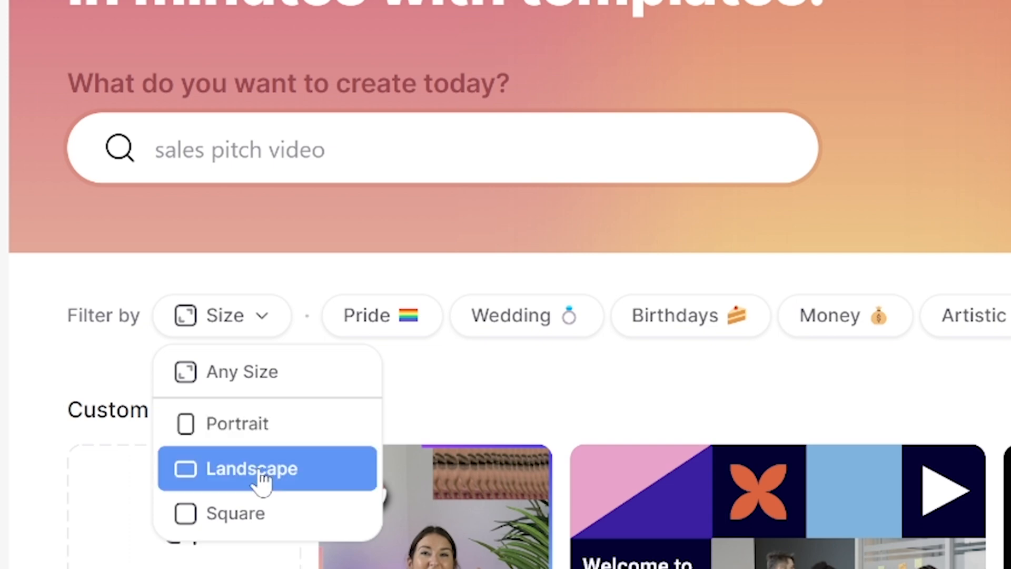
click(252, 468)
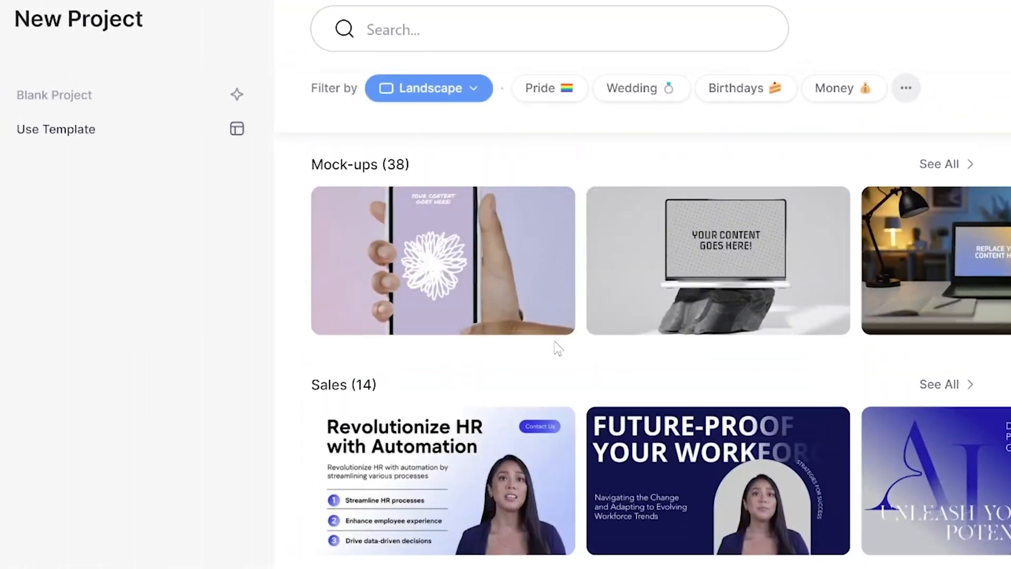
scroll(down, 3)
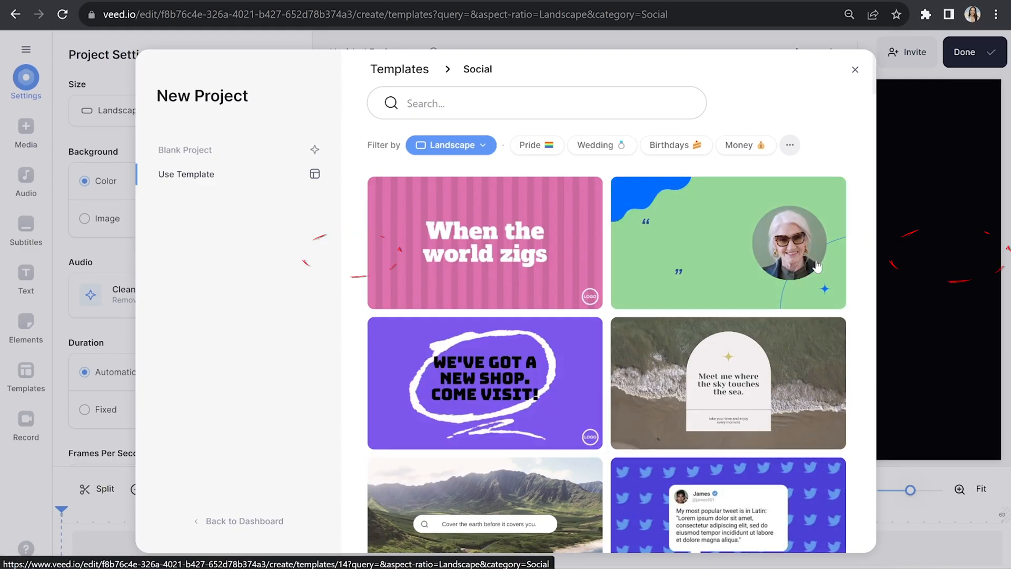
scroll(down, 3)
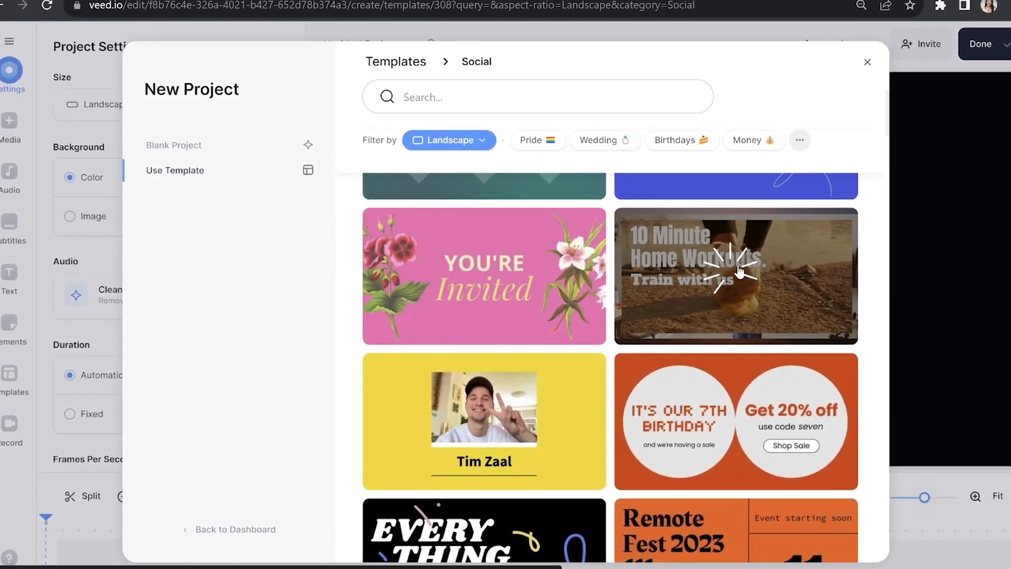
Preview the 10 Minute Home Workouts template and start editing it in Landscape.
click(735, 275)
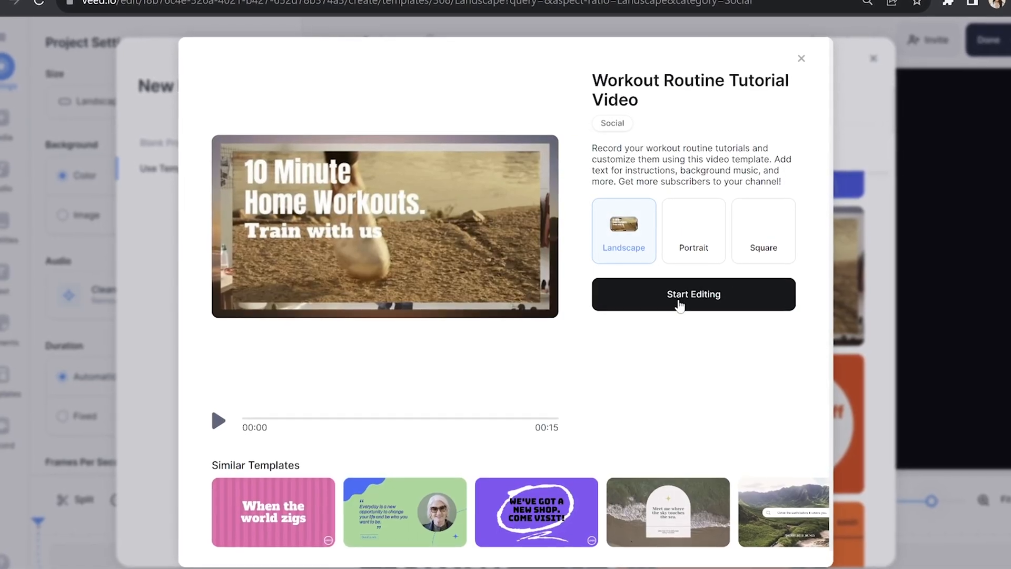
click(693, 294)
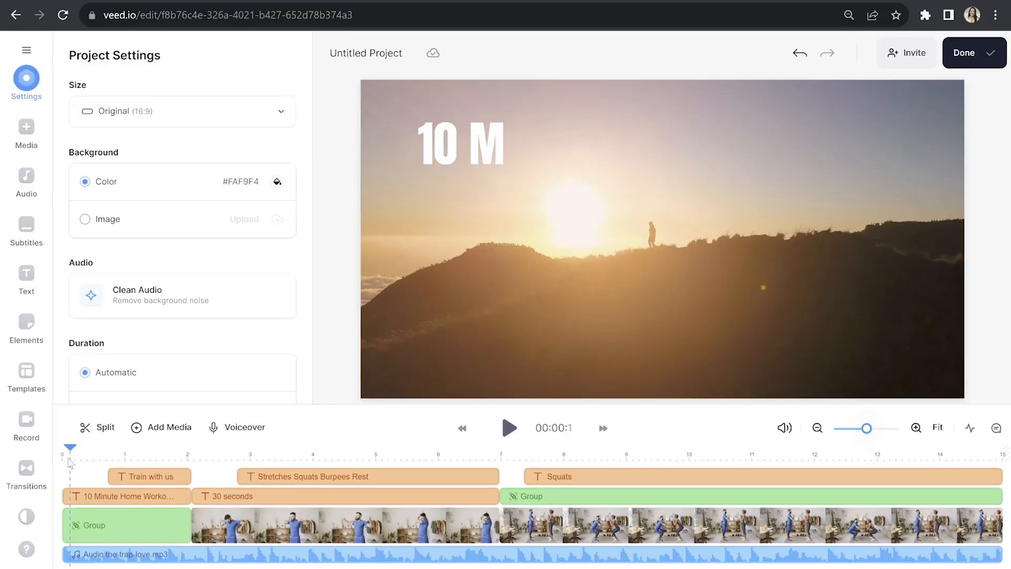
Replace the opening sunset clip with YT Clip 1 and lower its volume to 63%.
click(121, 525)
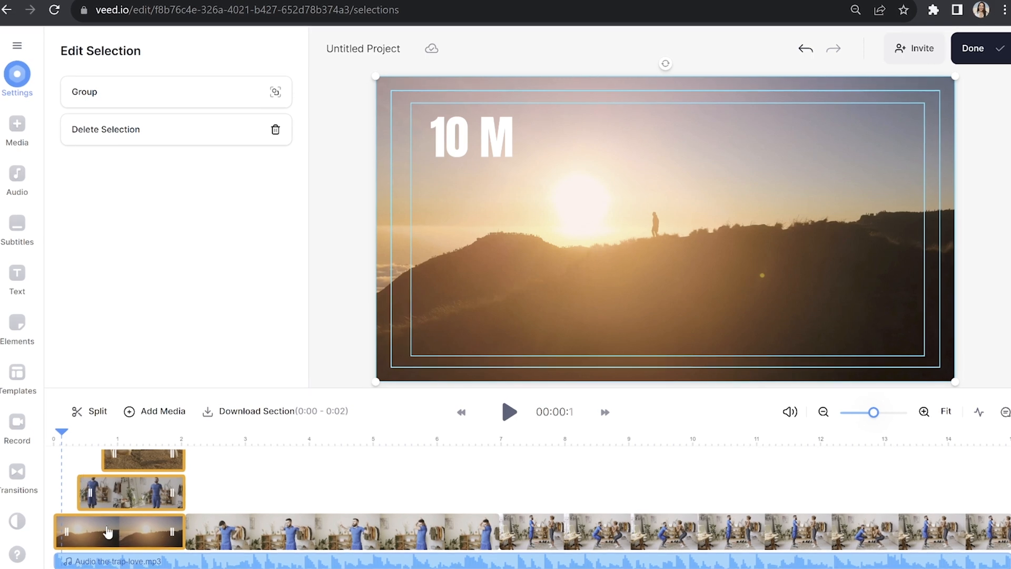
click(111, 532)
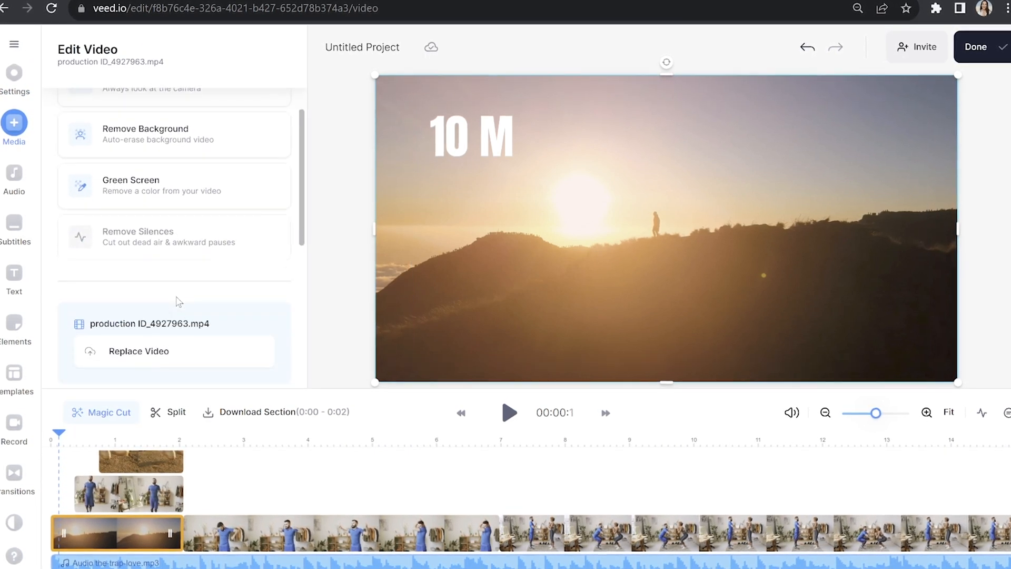
click(138, 351)
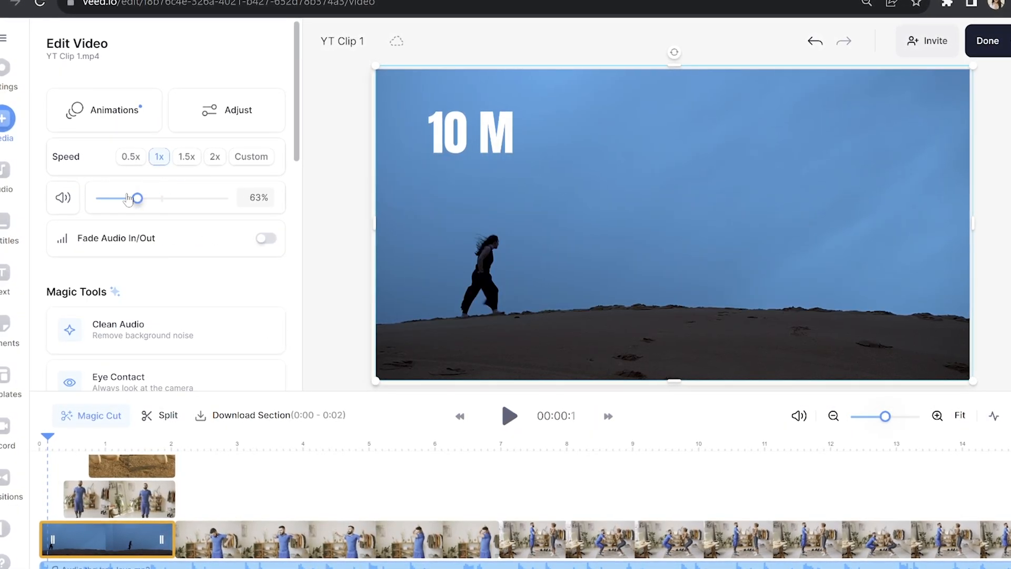
drag(137, 198, 89, 198)
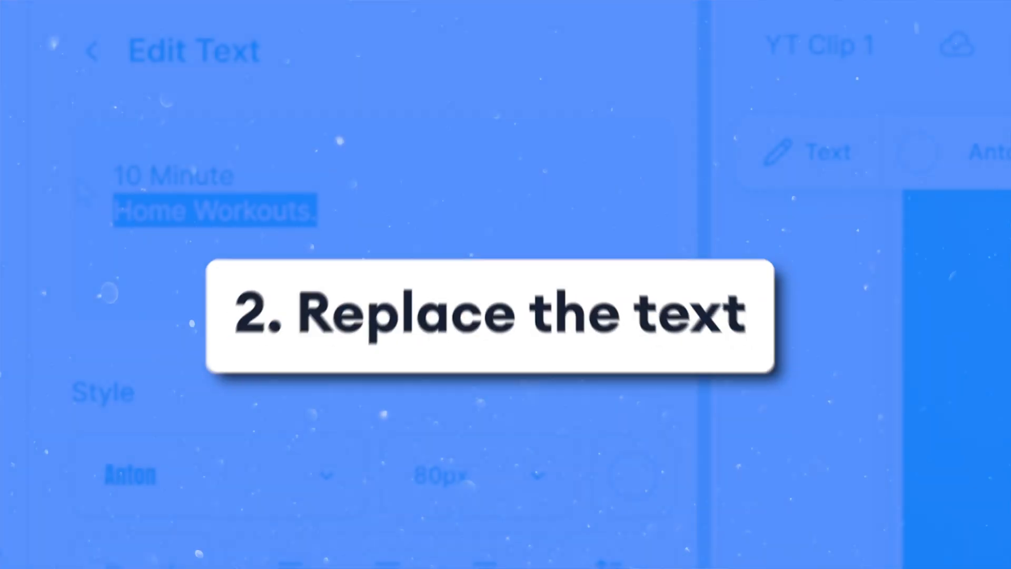
text(Lauren Co)
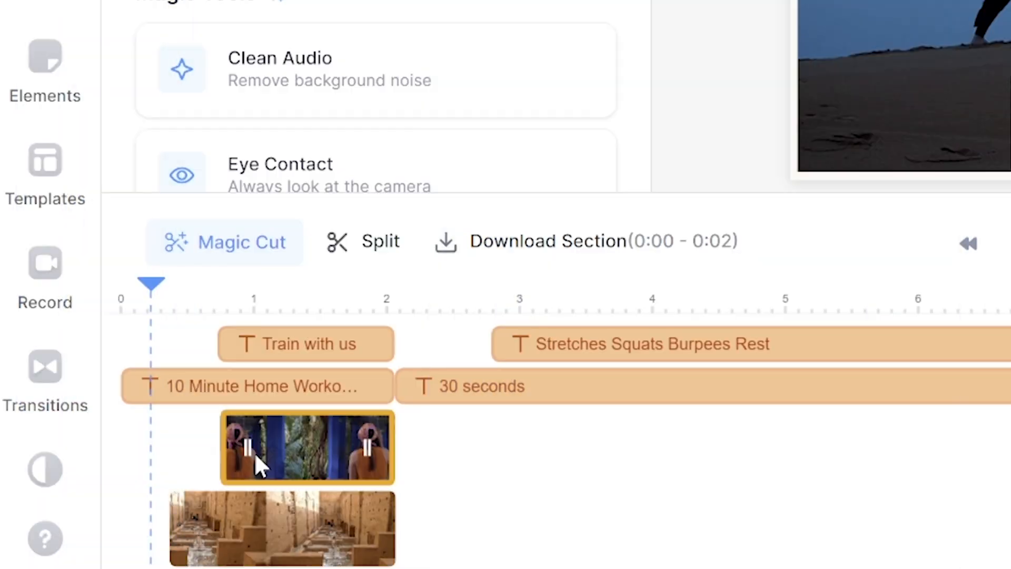
click(250, 386)
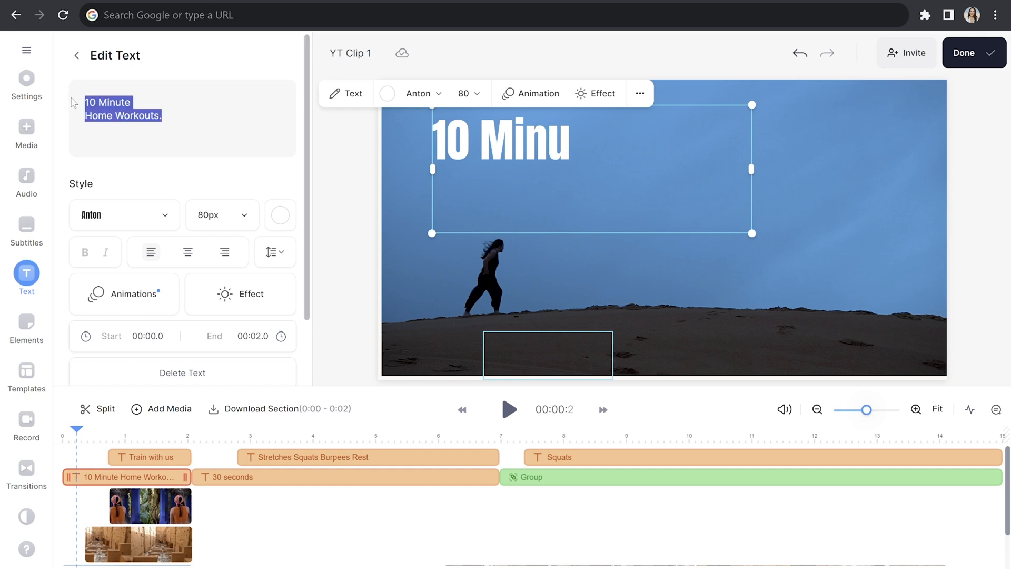
text(Lauren Cotter)
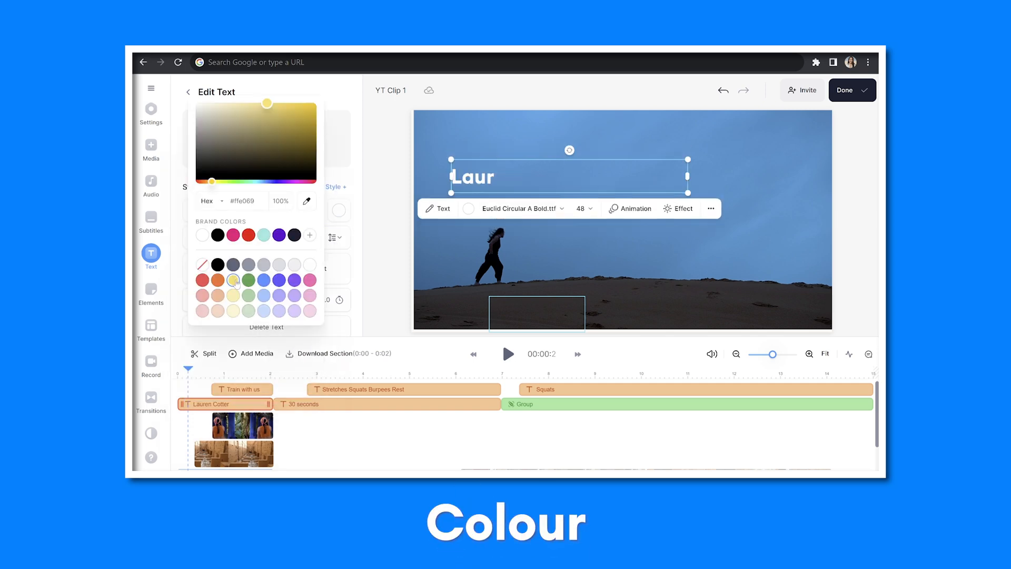
click(677, 209)
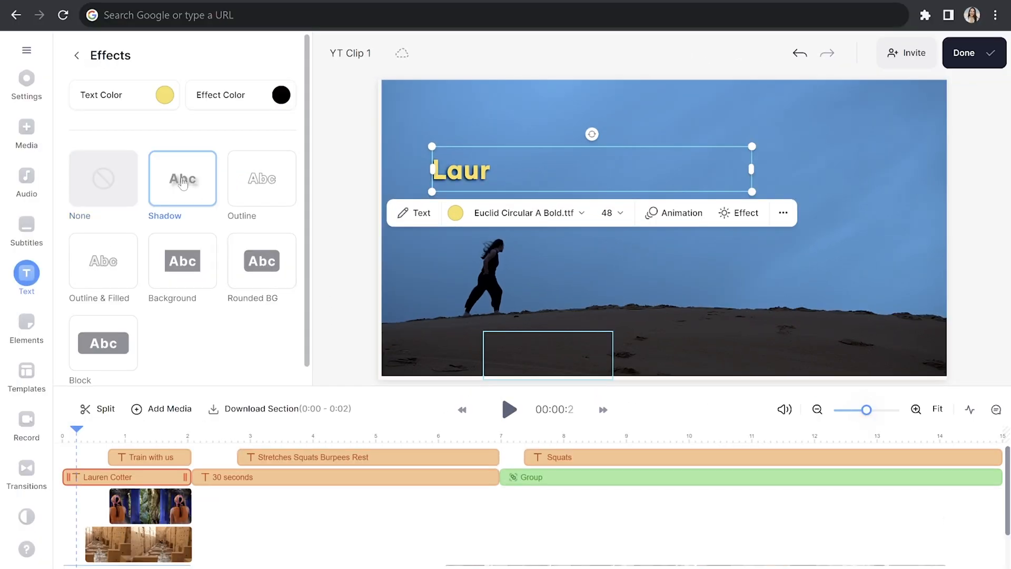
click(681, 212)
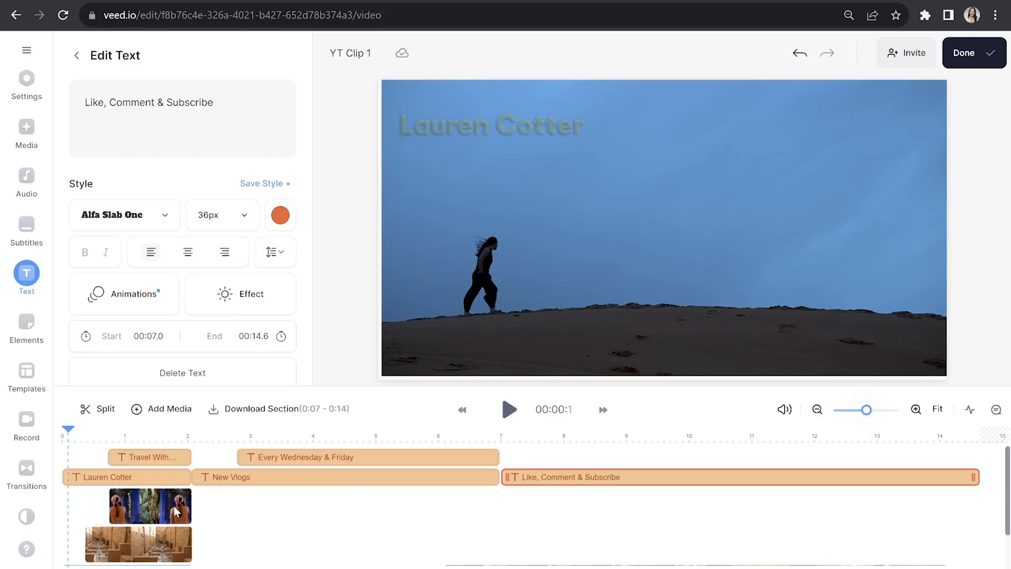
Select the the-trap-love track and choose Replace Audio to reach Stock Music.
click(126, 552)
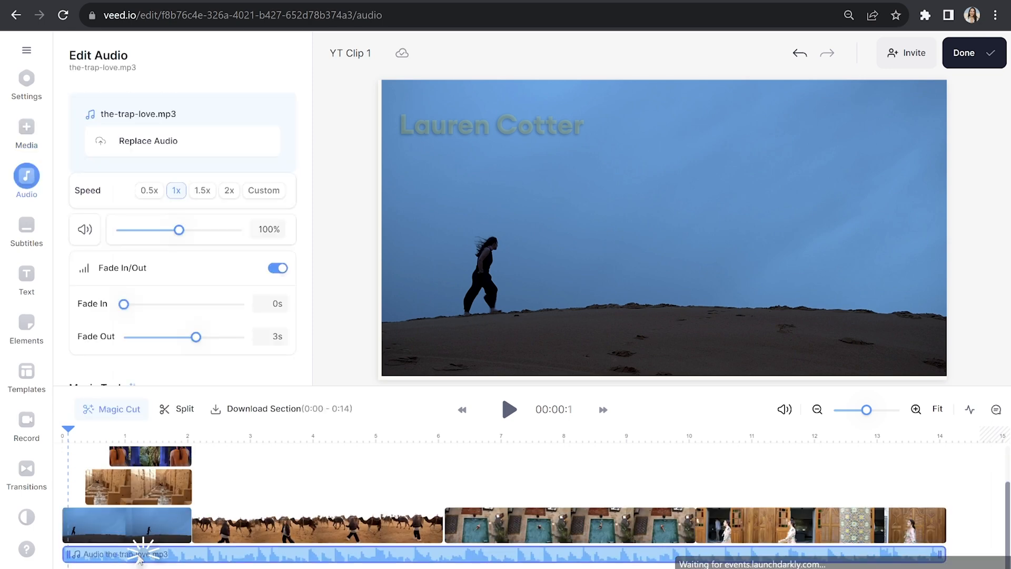
click(148, 141)
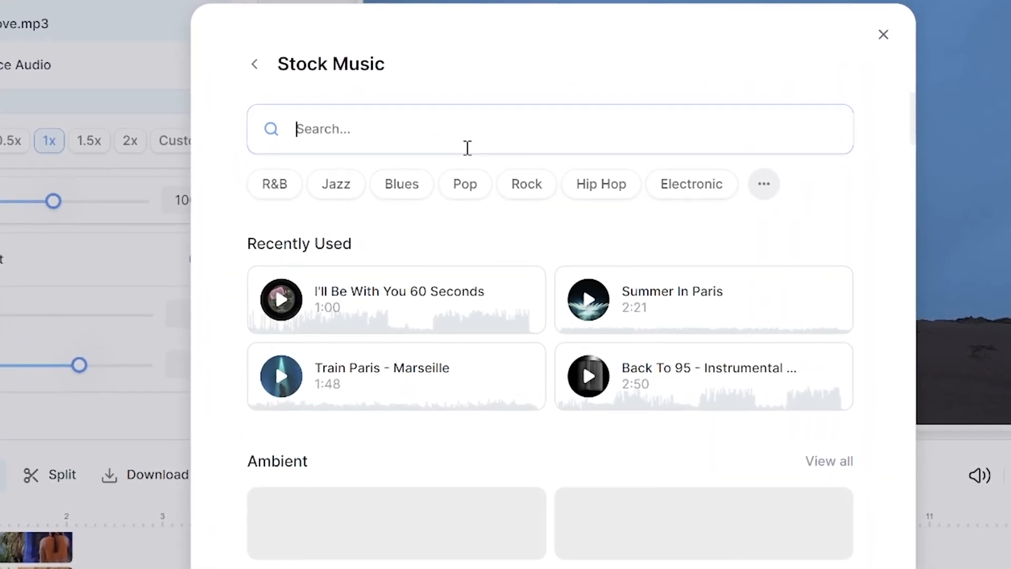
Search stock music for 'vlog', preview Chill Hop, and add it as the soundtrack.
text(vlog)
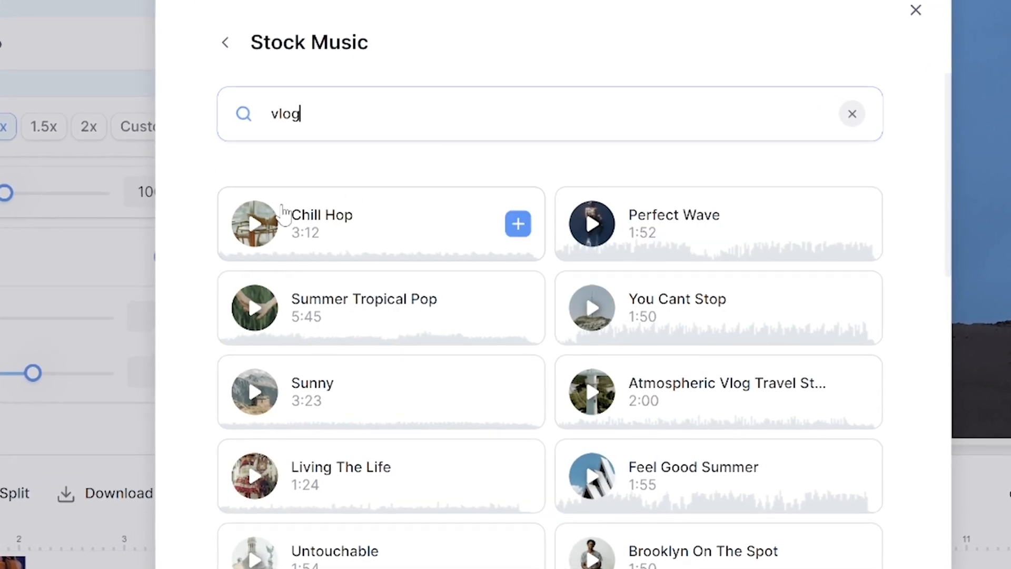
click(258, 224)
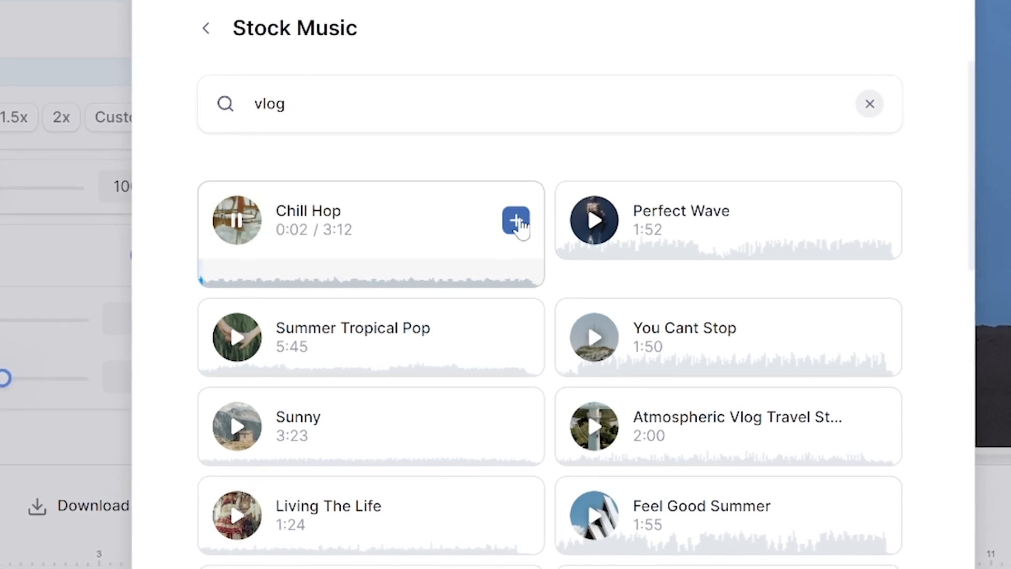
click(516, 222)
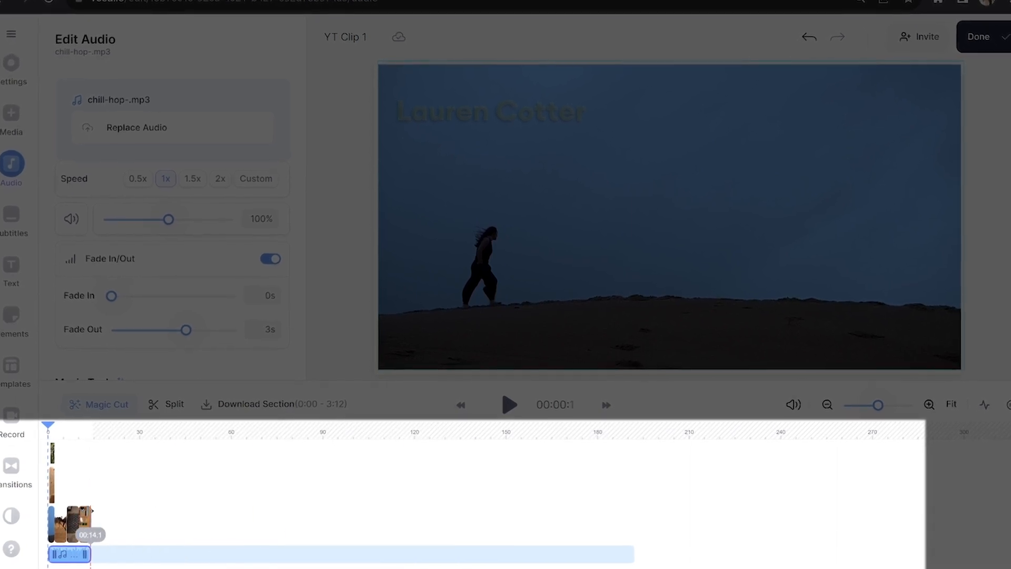
Trim Chill Hop to 00:14 with a 1.2s fade-out, then open HD export quality settings.
click(269, 256)
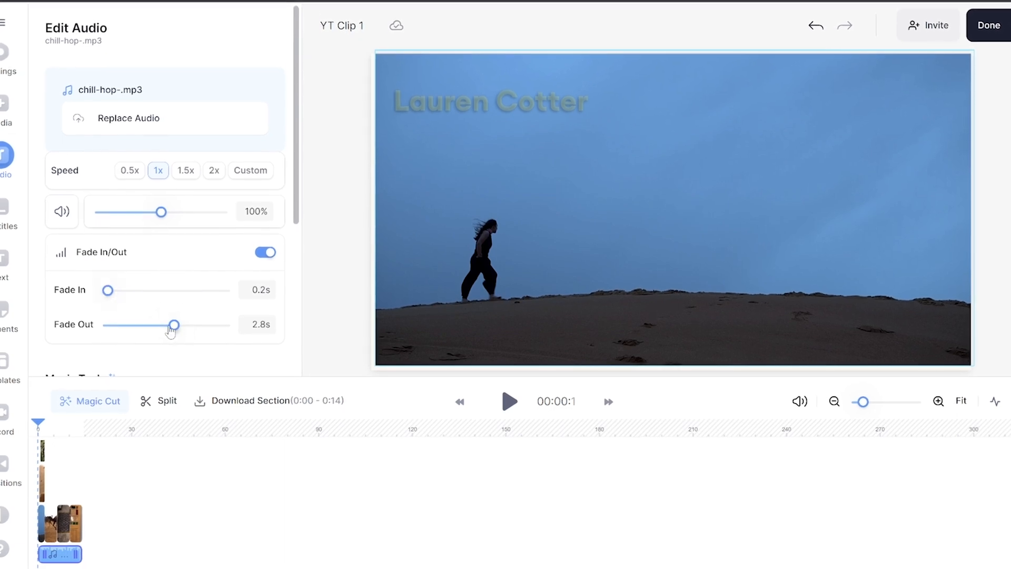
drag(172, 324, 151, 336)
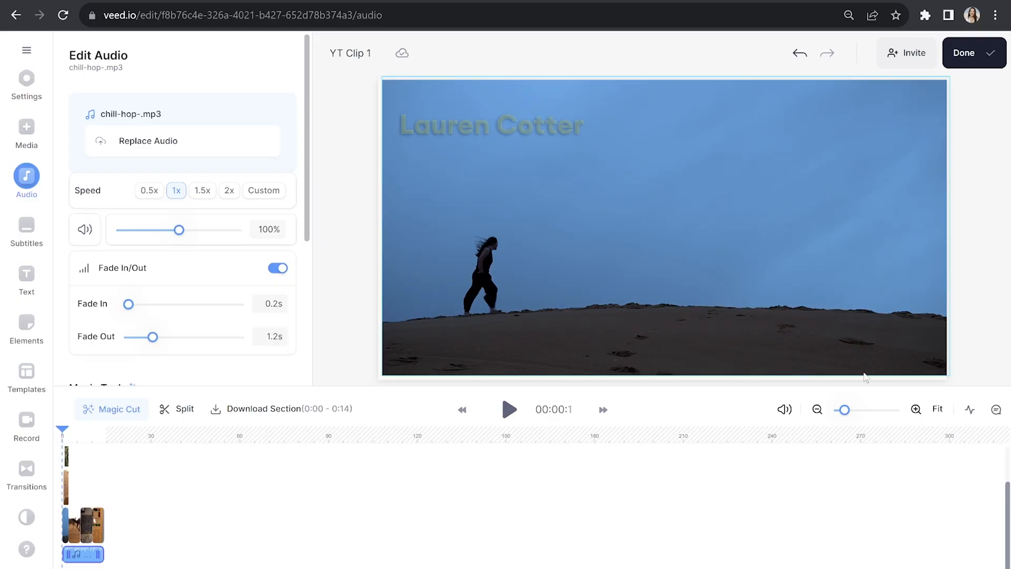
click(974, 53)
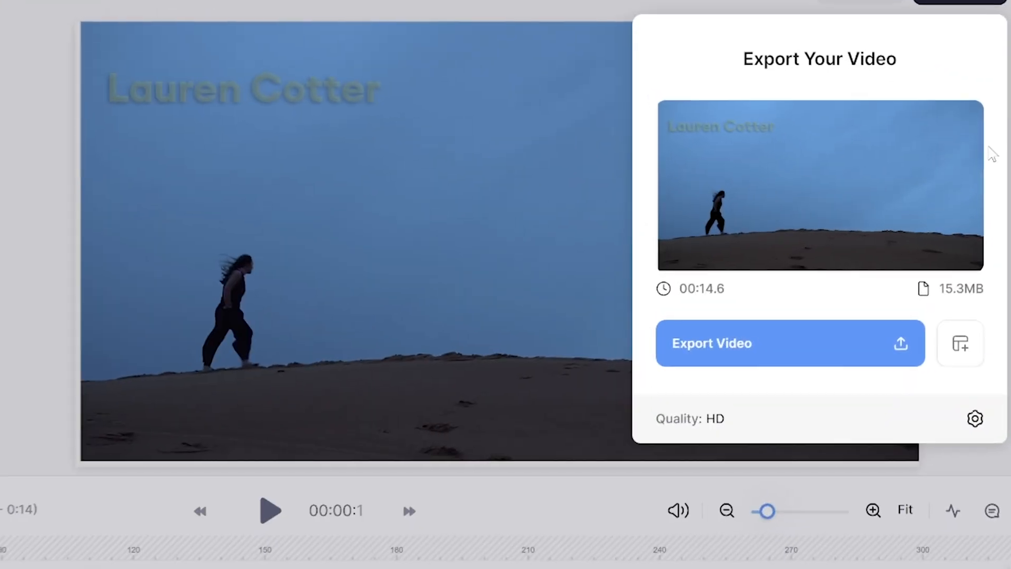
click(974, 418)
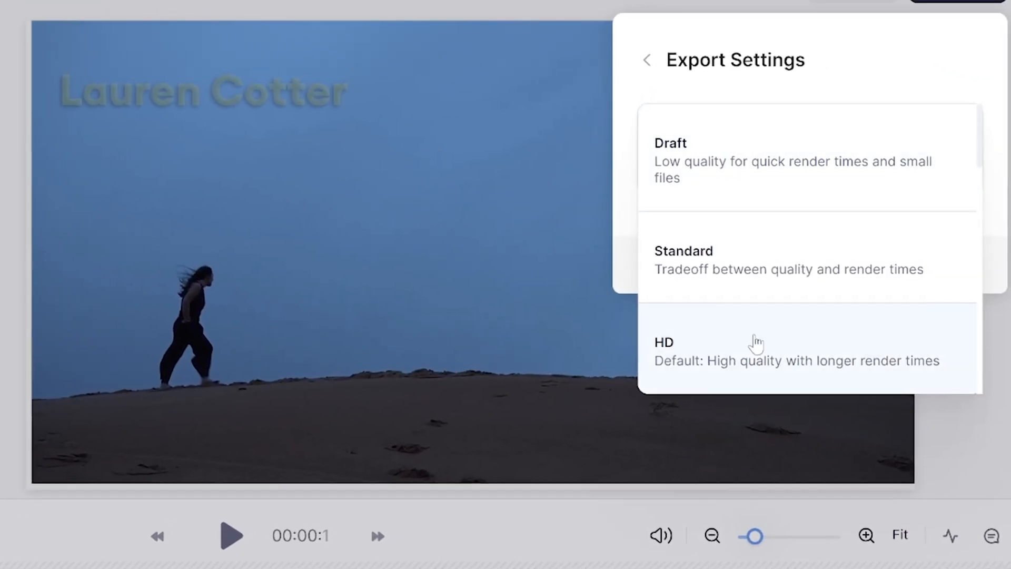